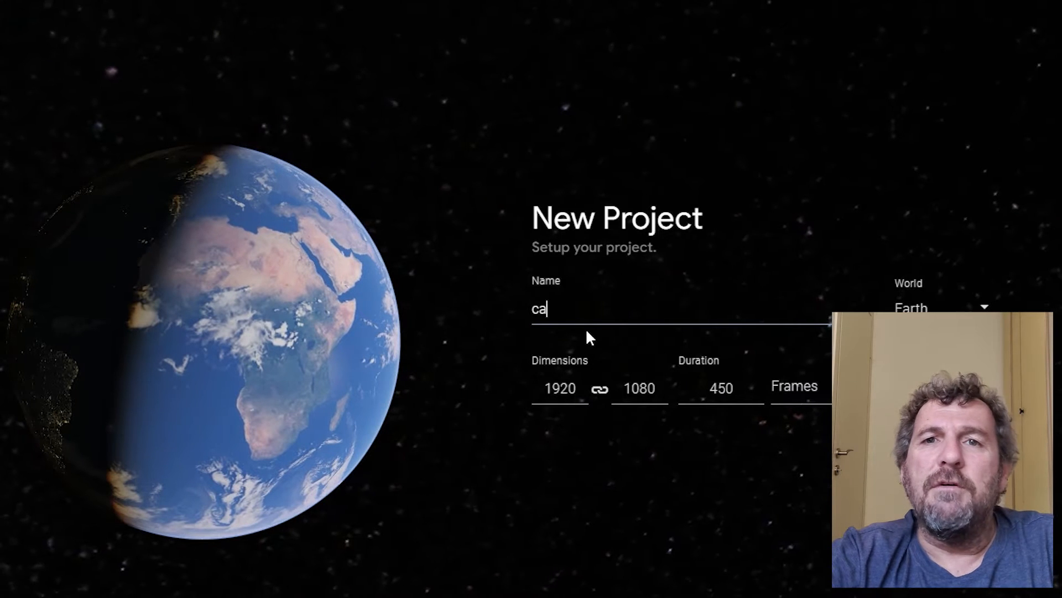
Step: Name the new project 'carmel mount' at 1920×1080, 450 frames, 30 FPS
type("rmel")
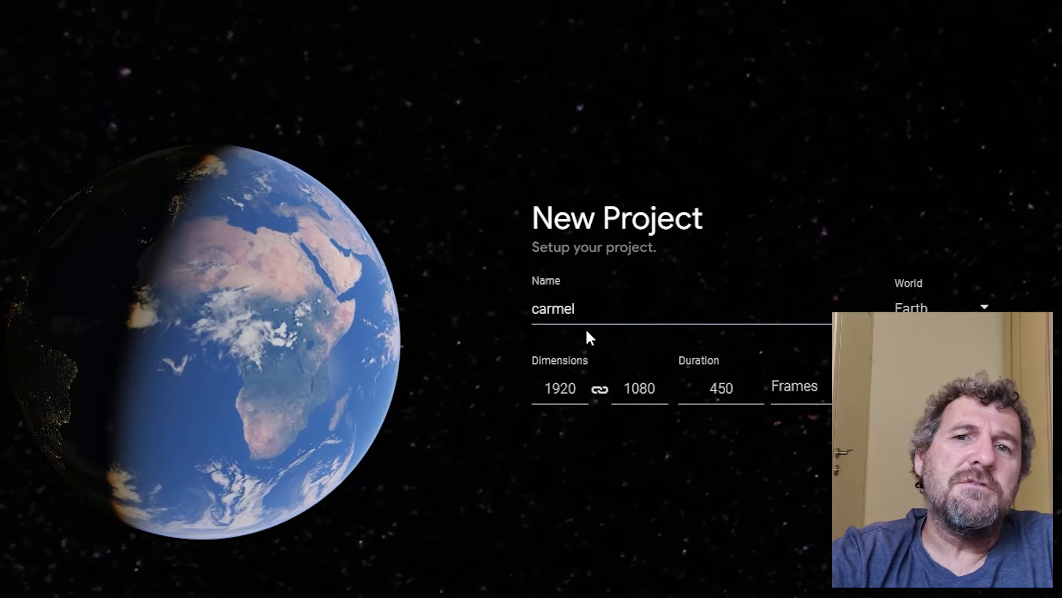
type("mount")
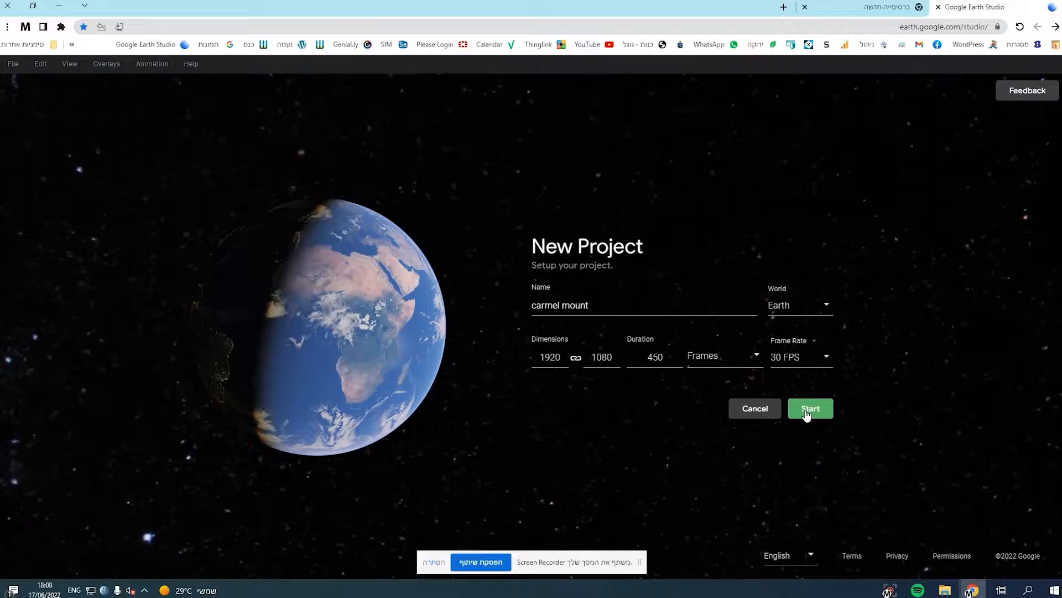
Step: Start the project and fly the camera to Haifa on the Mediterranean coast
left_click(810, 409)
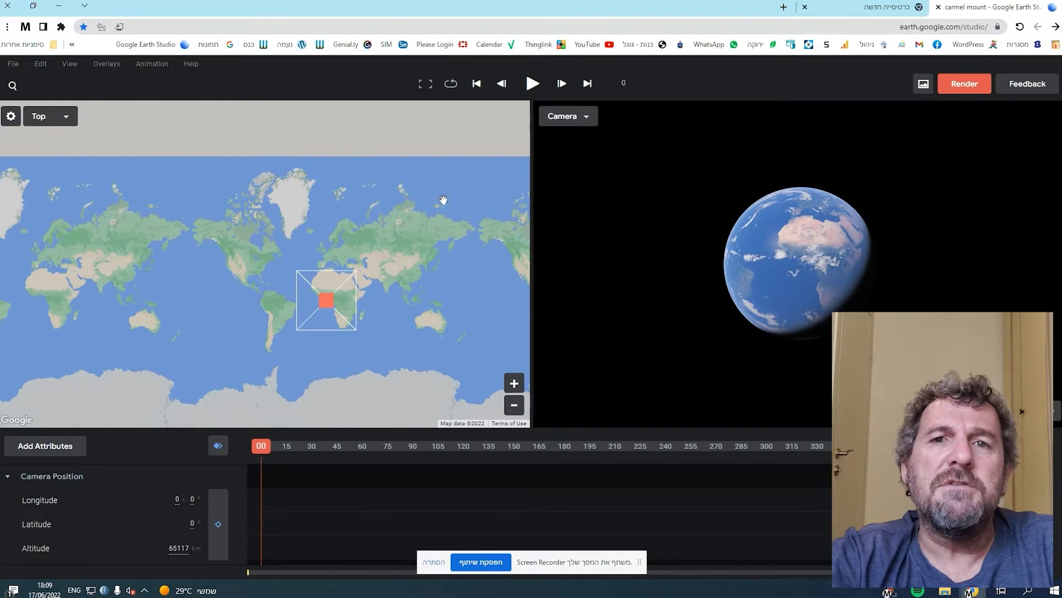
left_click(12, 86)
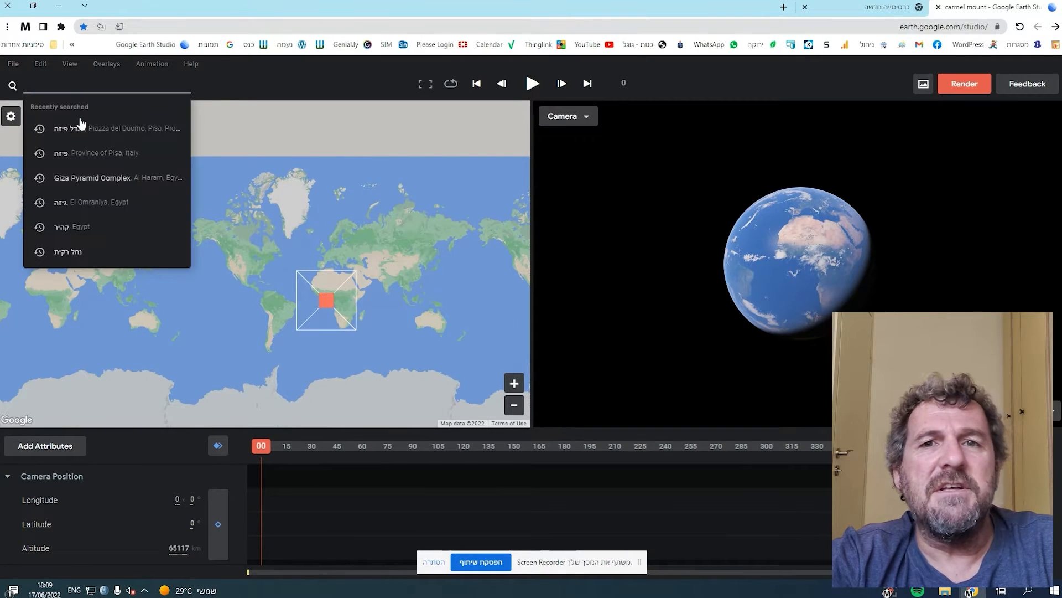
type("hai")
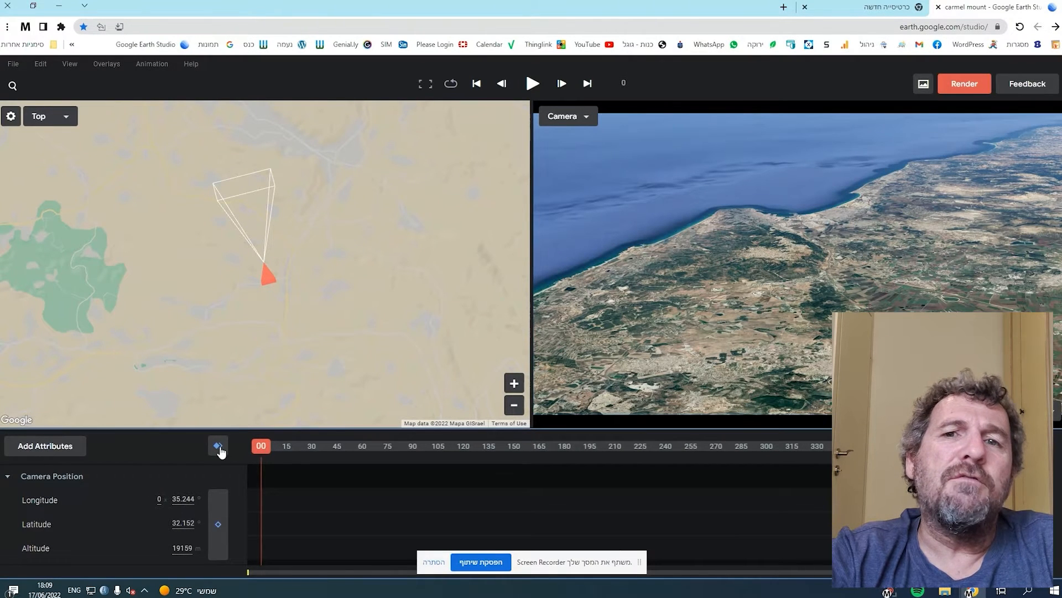
Step: Keyframe the camera position at frame 0 so it follows a flight path over the coast
left_click(218, 446)
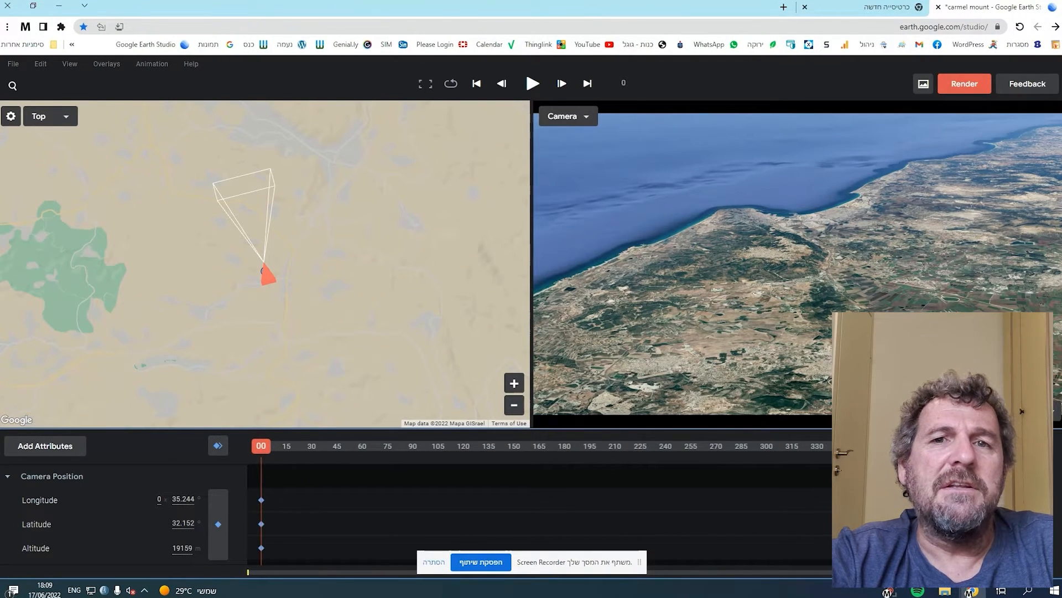
scroll("down", 3)
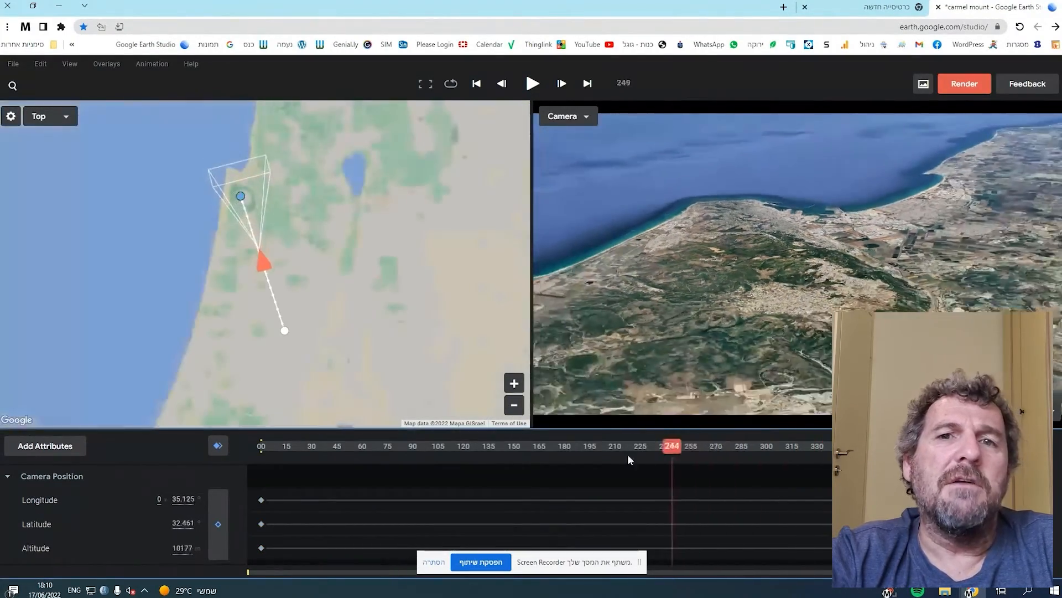
left_click(476, 83)
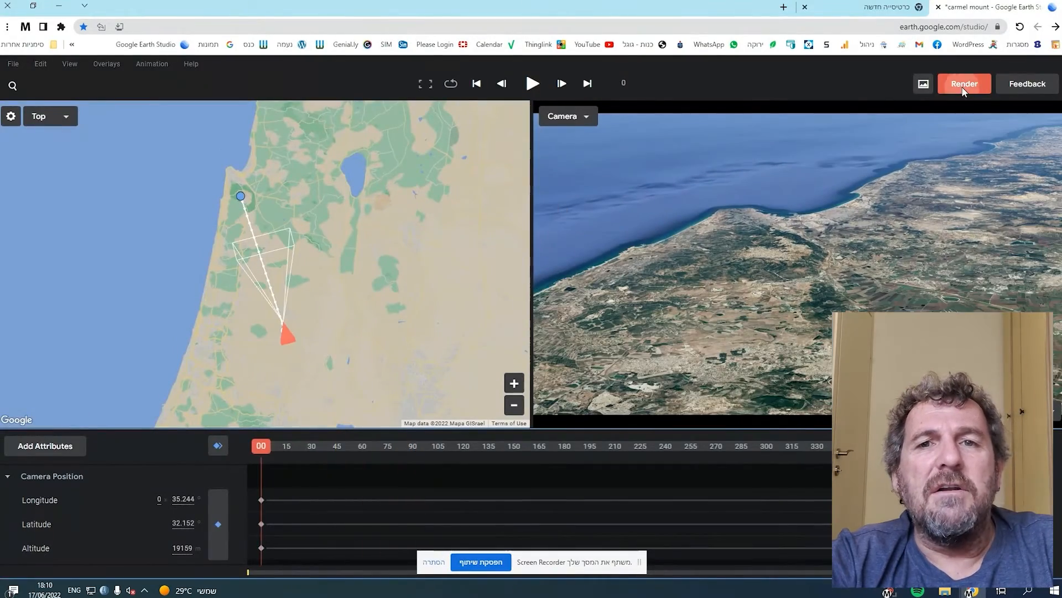
Step: Save the project as 'carmel mount center'
left_click(963, 83)
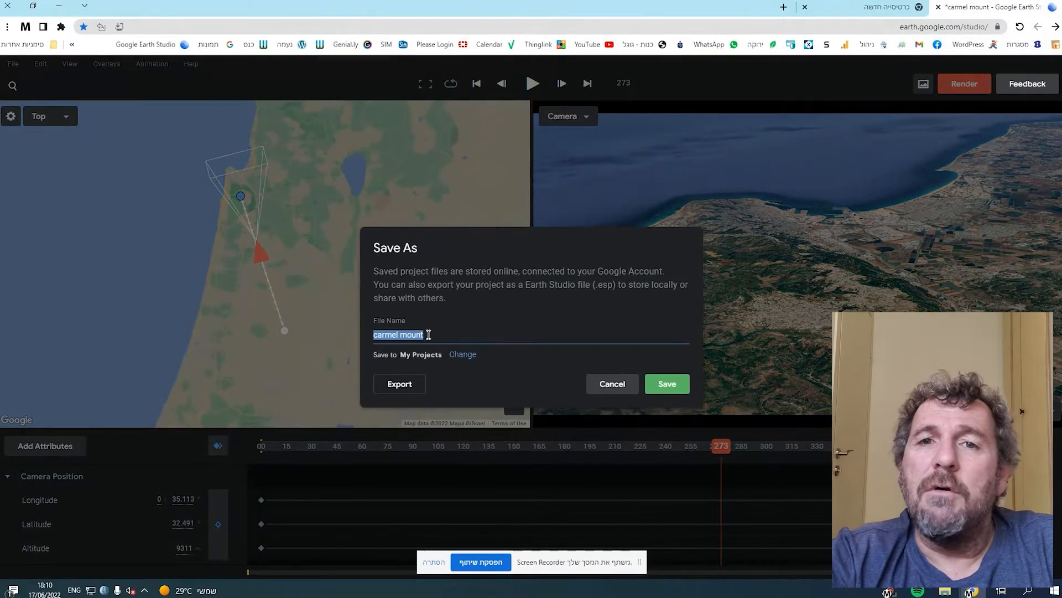
type("o")
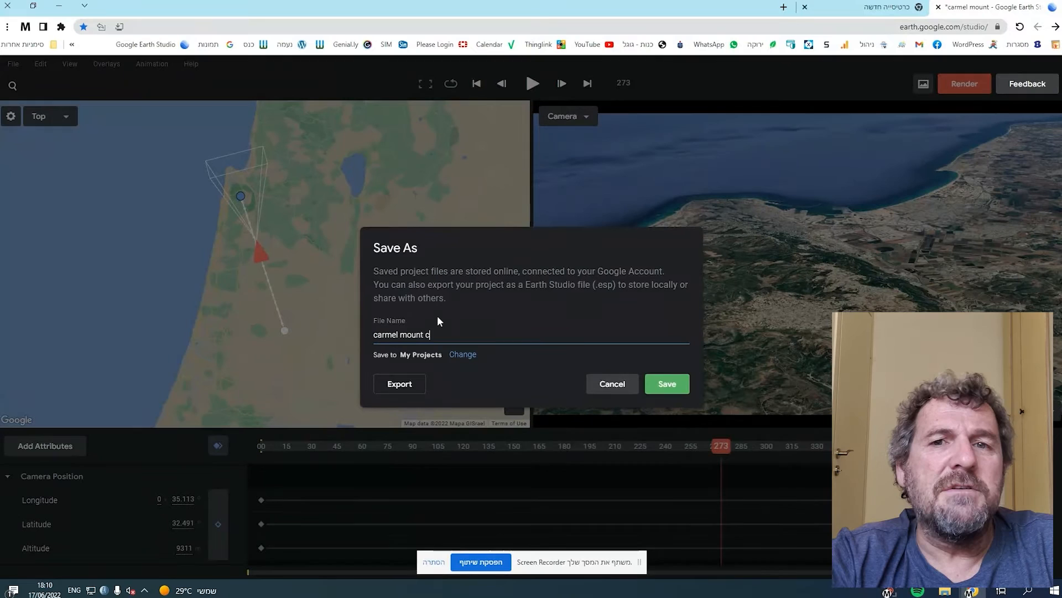
type("net")
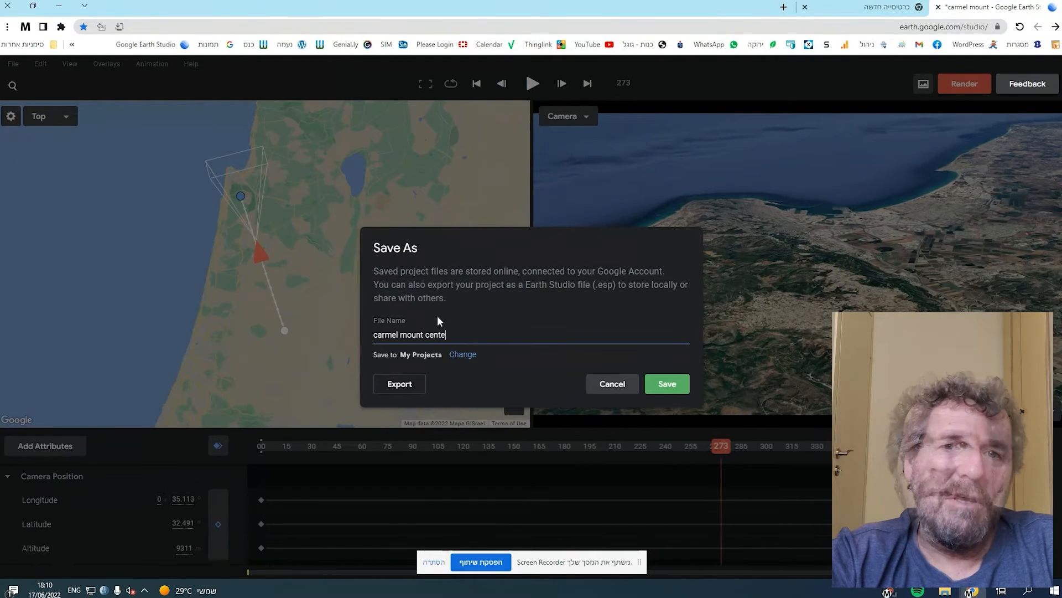
left_click(665, 384)
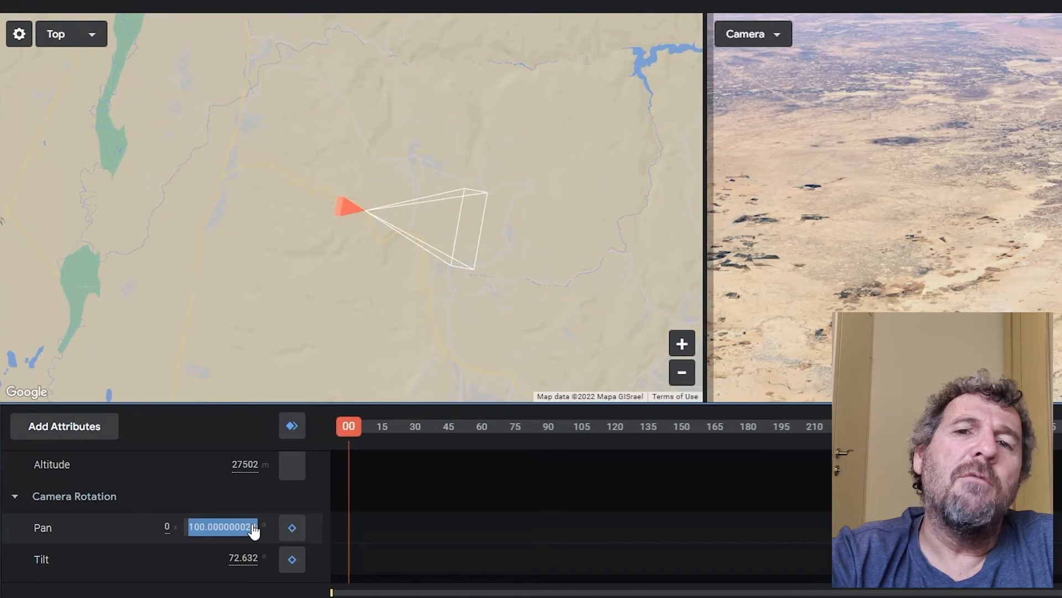
Step: Set the camera pan to 133° for the right-facing variant
type("133")
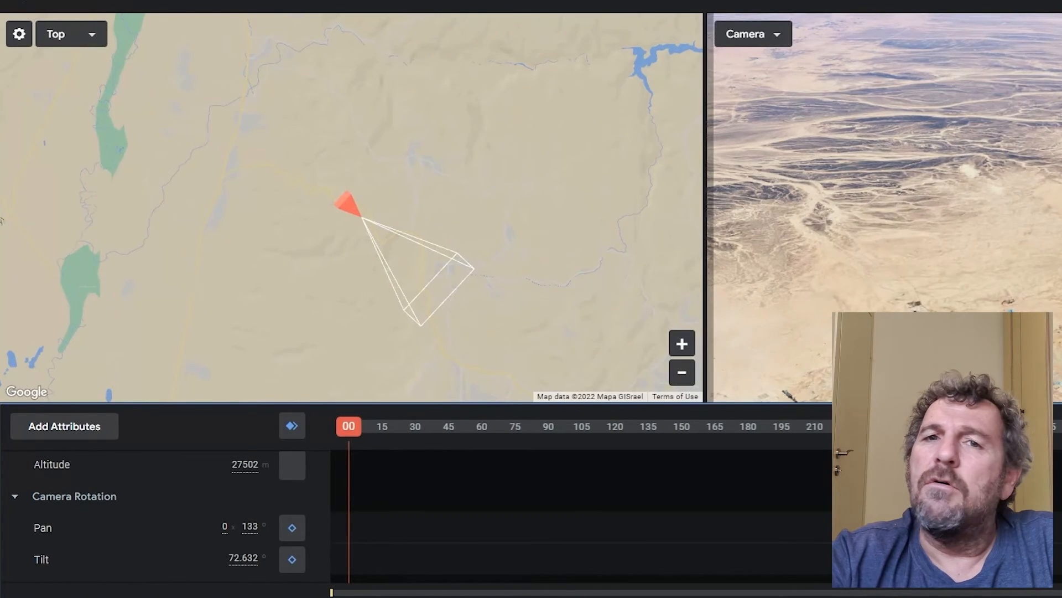
left_click(12, 65)
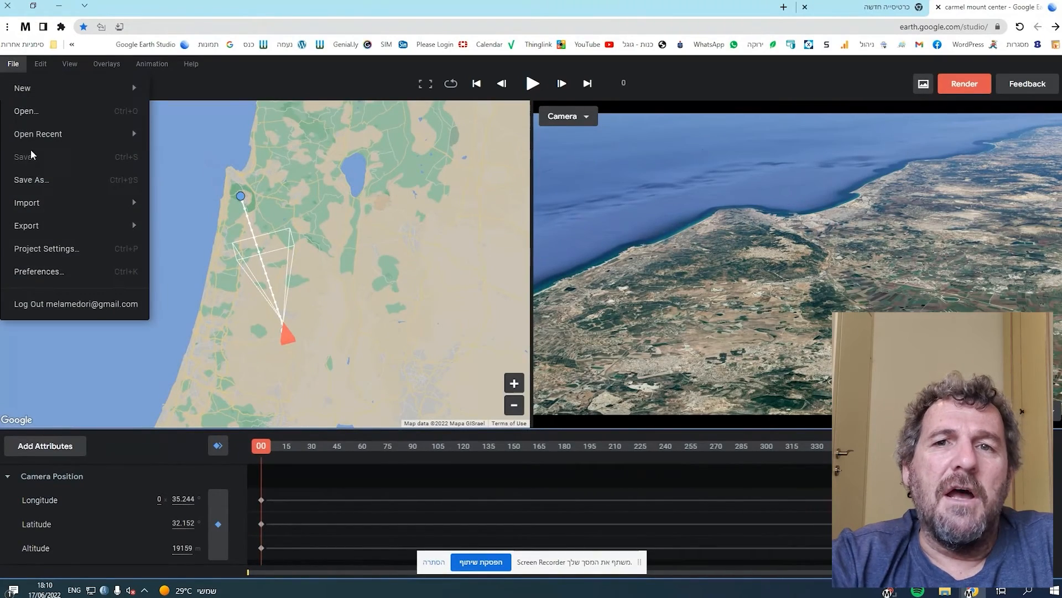
Step: Save a copy, replacing 'center' in the file name with 'right'
left_click(31, 180)
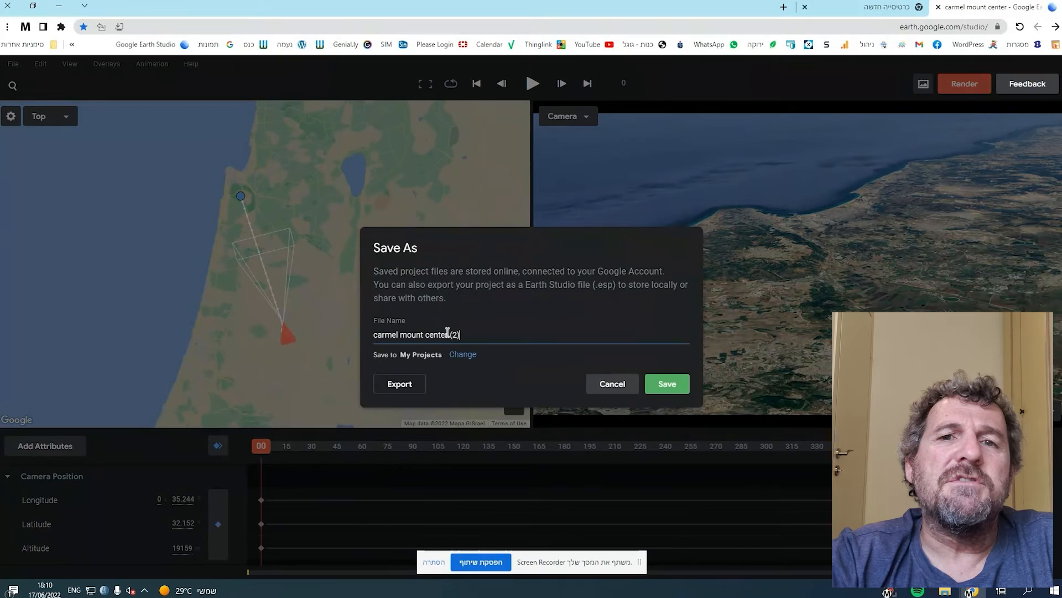
double_click(439, 335)
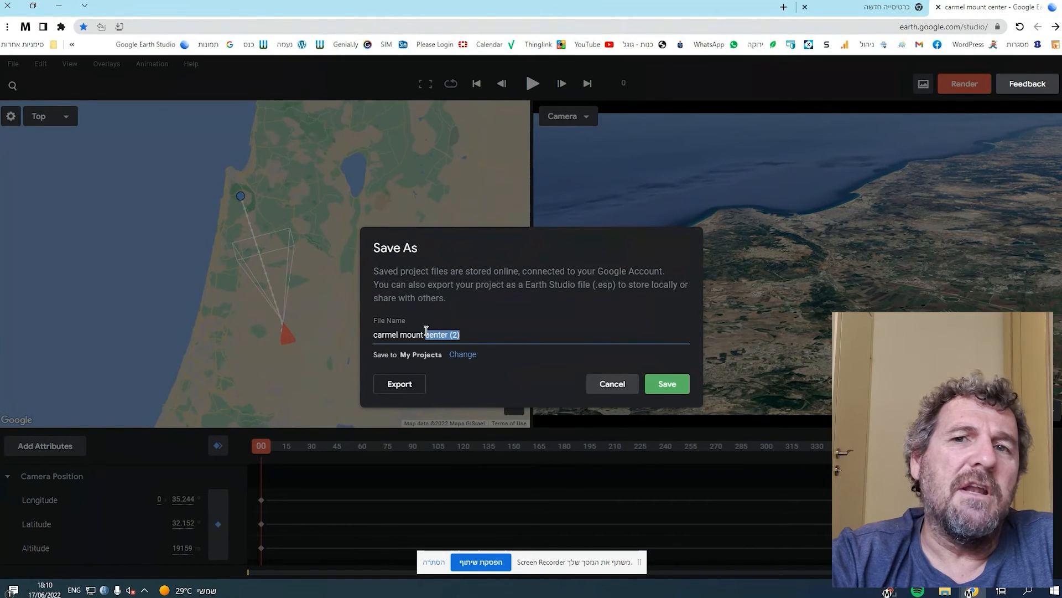
type("right")
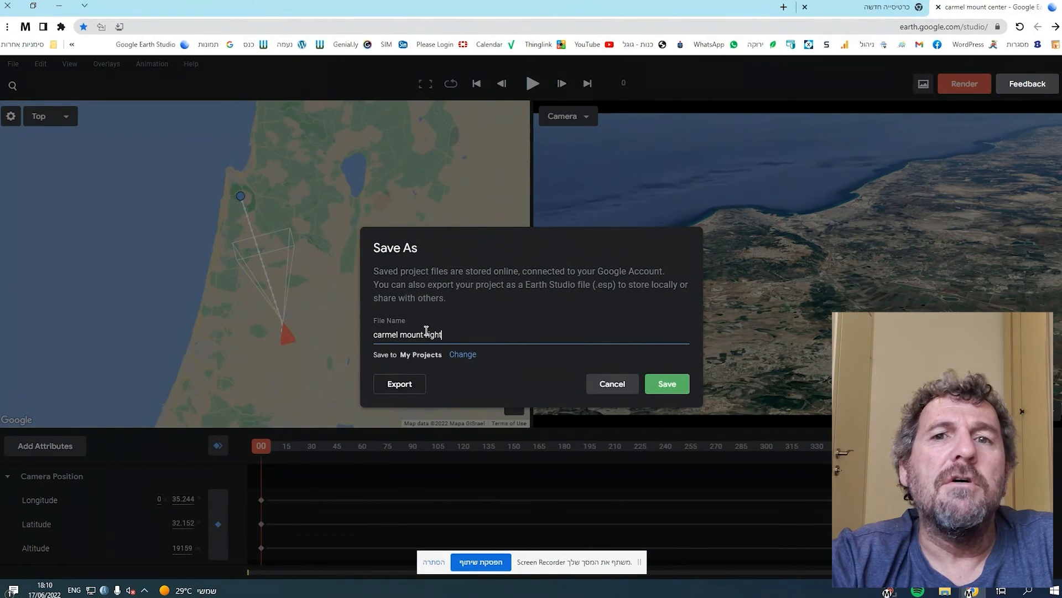